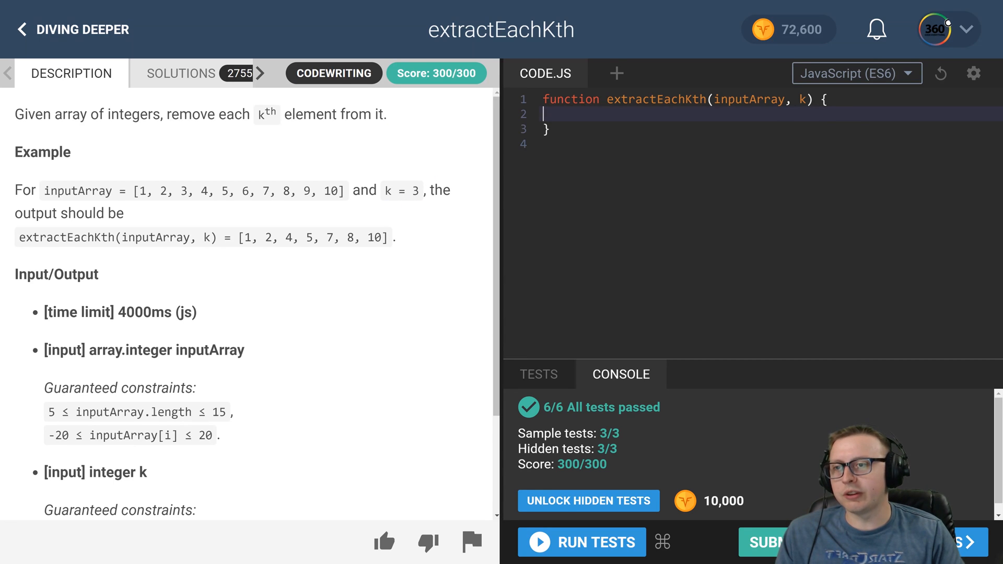
Step: Review the task example, highlighting k = 3 and values in the example array
double_click(414, 190)
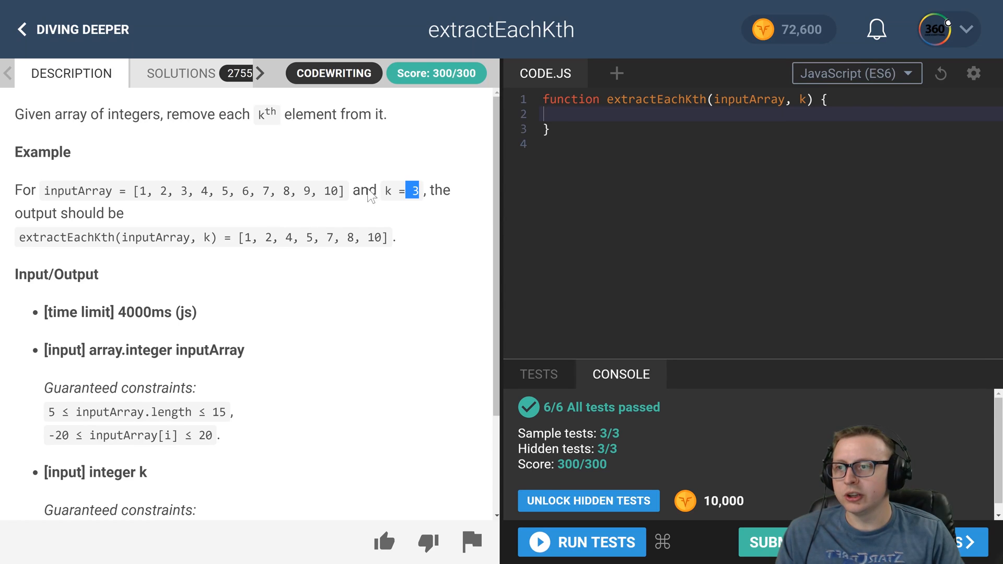
double_click(287, 239)
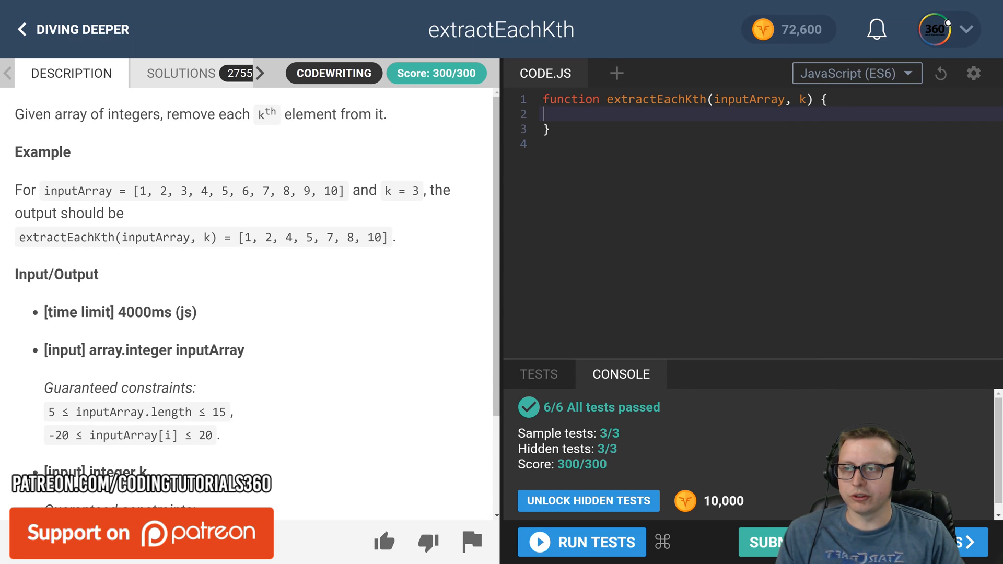
double_click(184, 190)
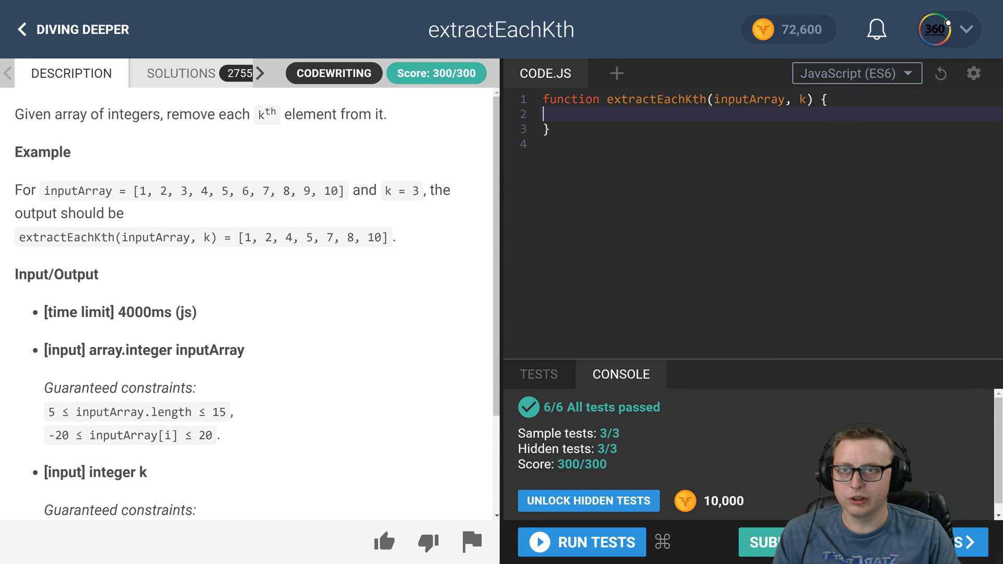
Step: Write return inputArray.filter((element, index) => { }) with an inner return started on its own line
text(return)
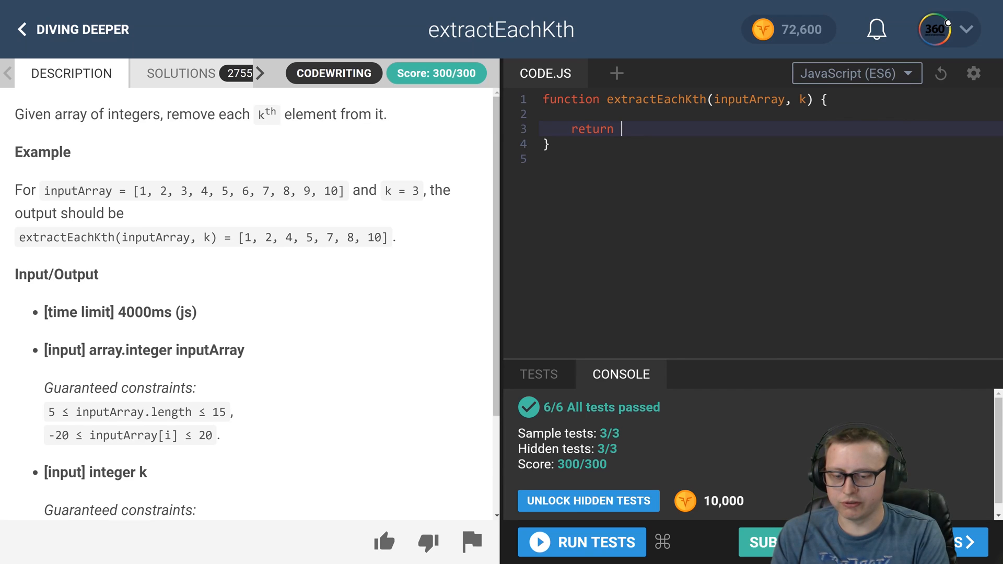
text(inputArray.)
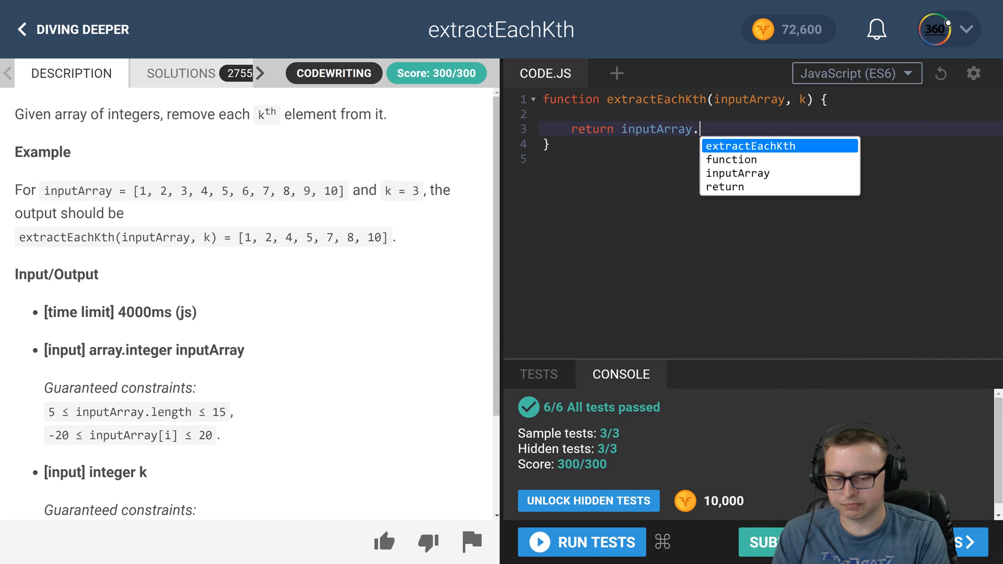
text(filter())
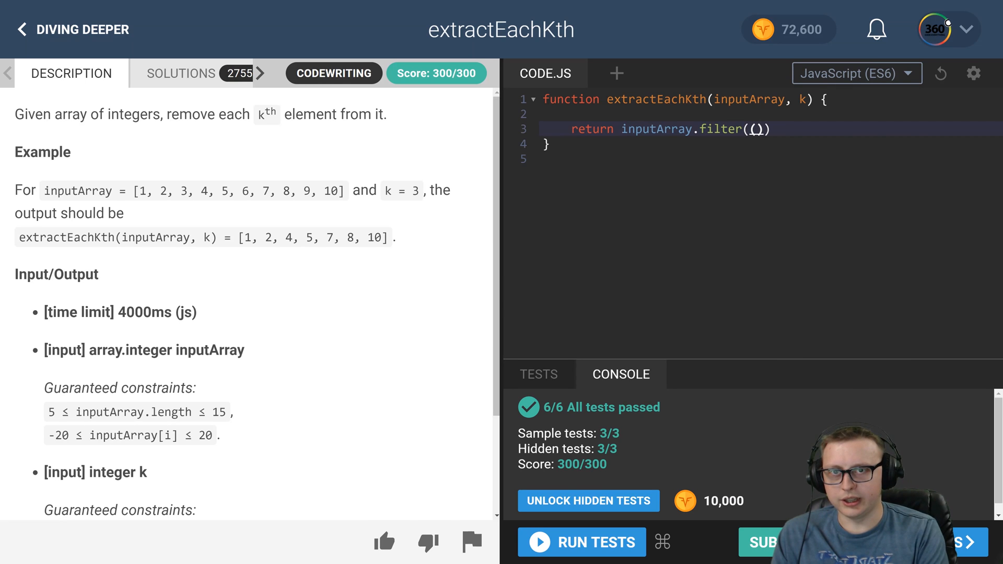
text(element)
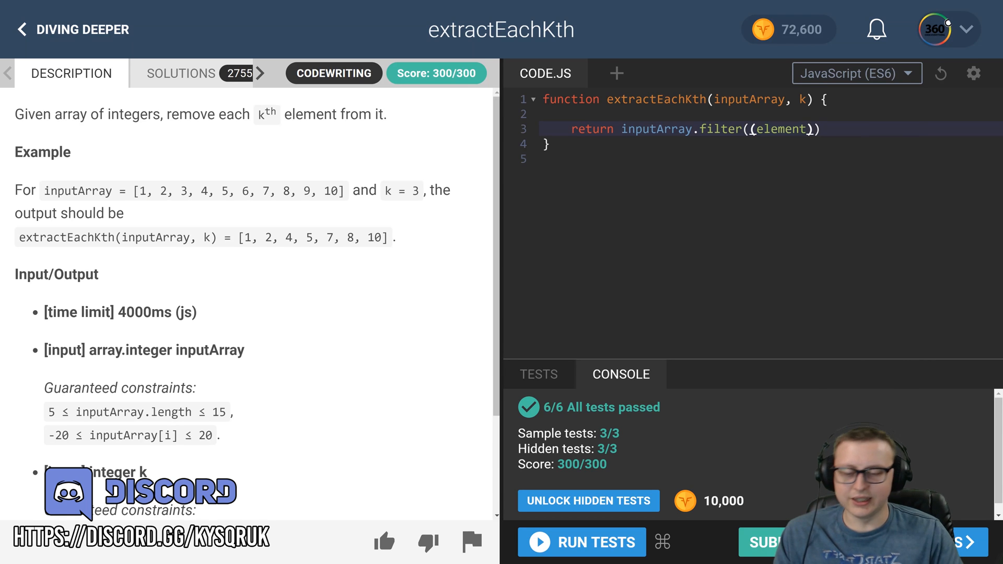
text(, index)
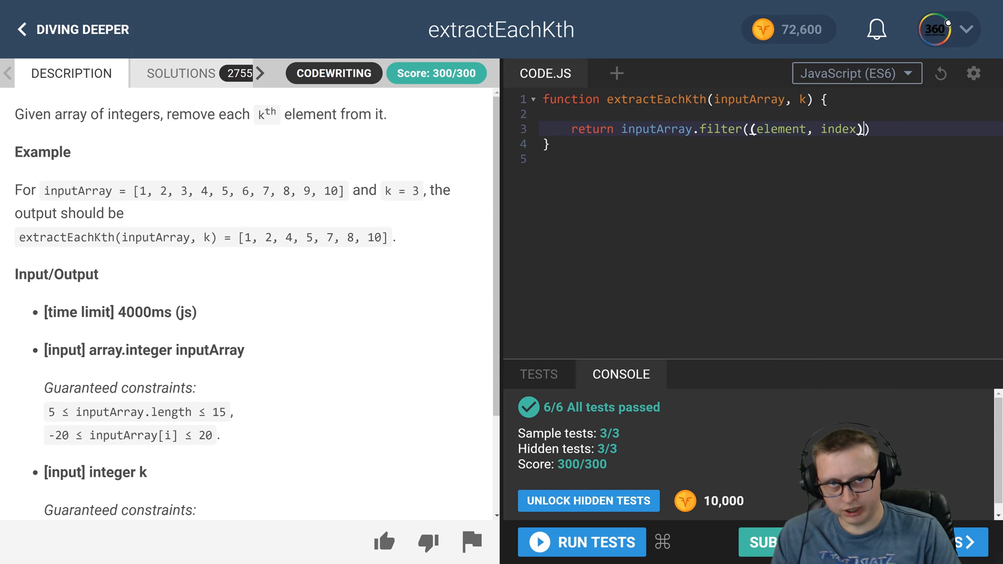
text(=> {})
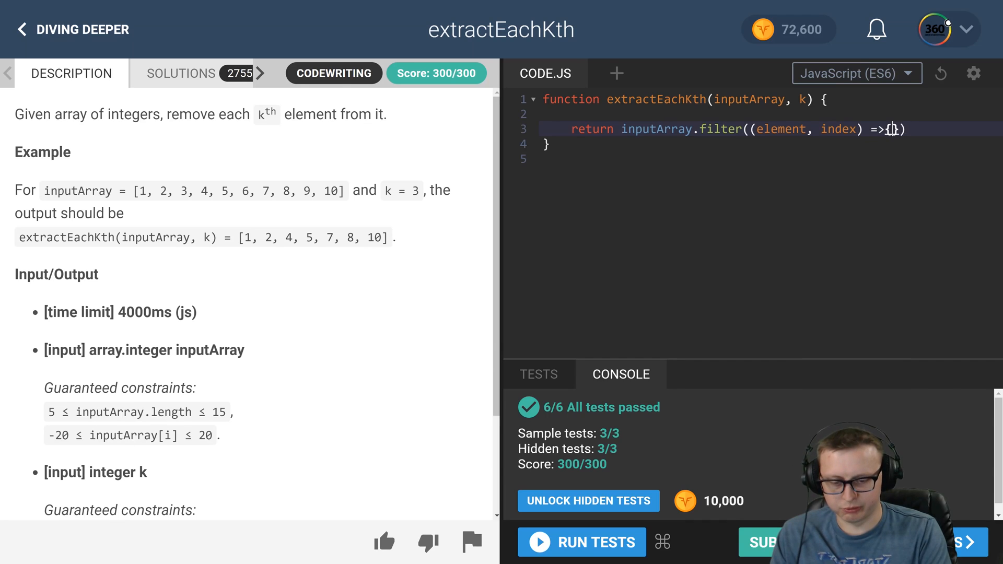
key(Enter)
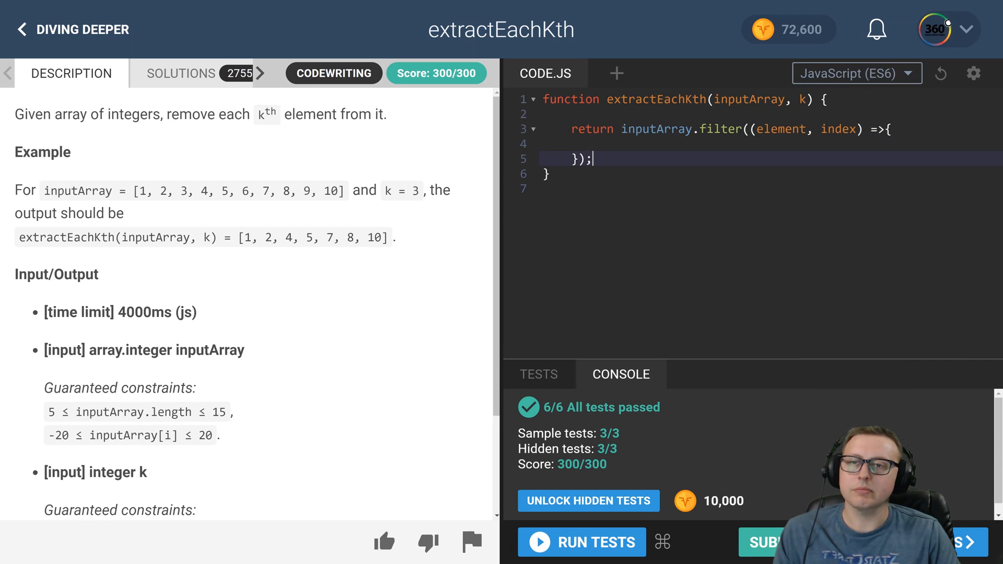
text(return)
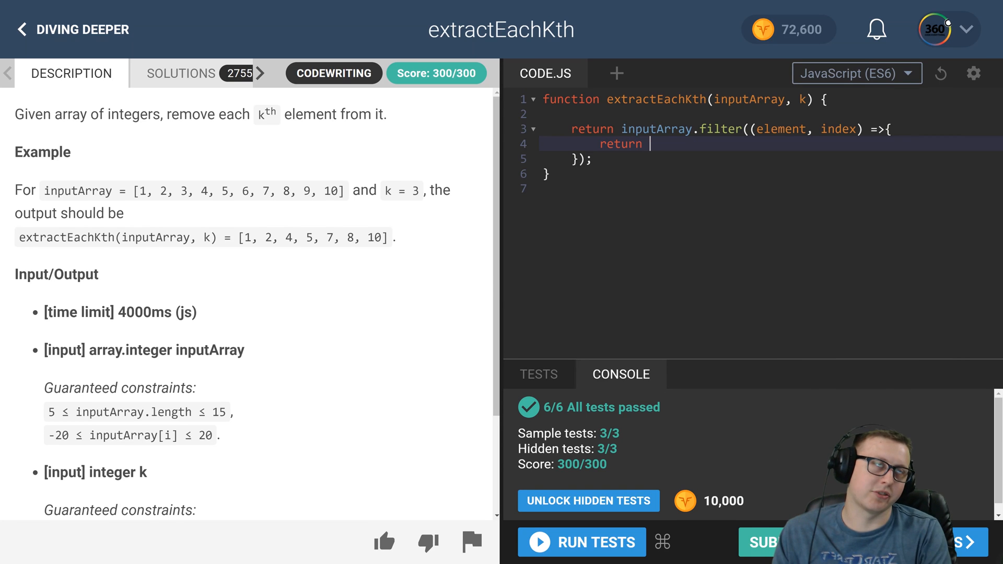
Step: Complete the callback as return (index + 1) % k != 0; so every kth element is dropped
text((i)
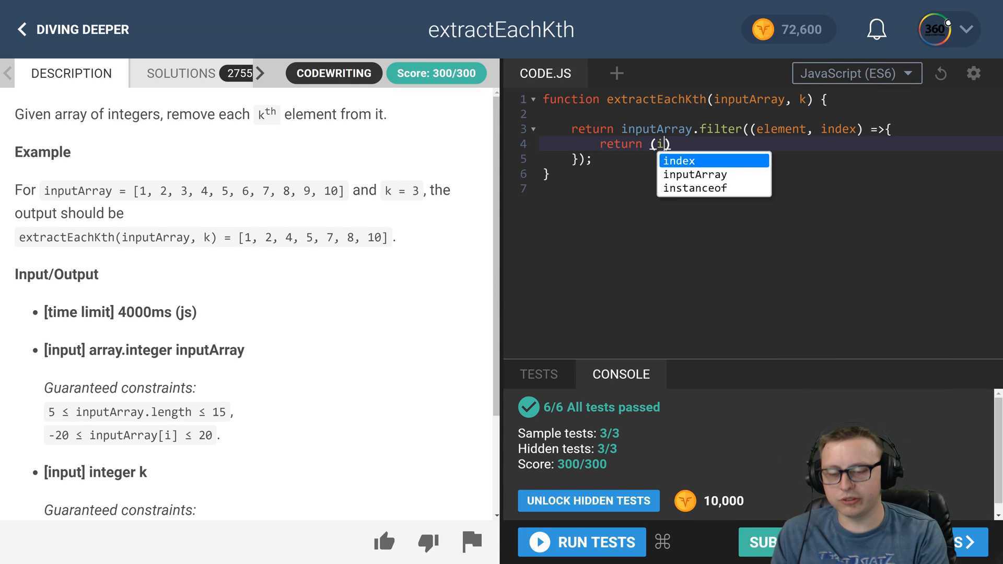
text(ndex + 1))
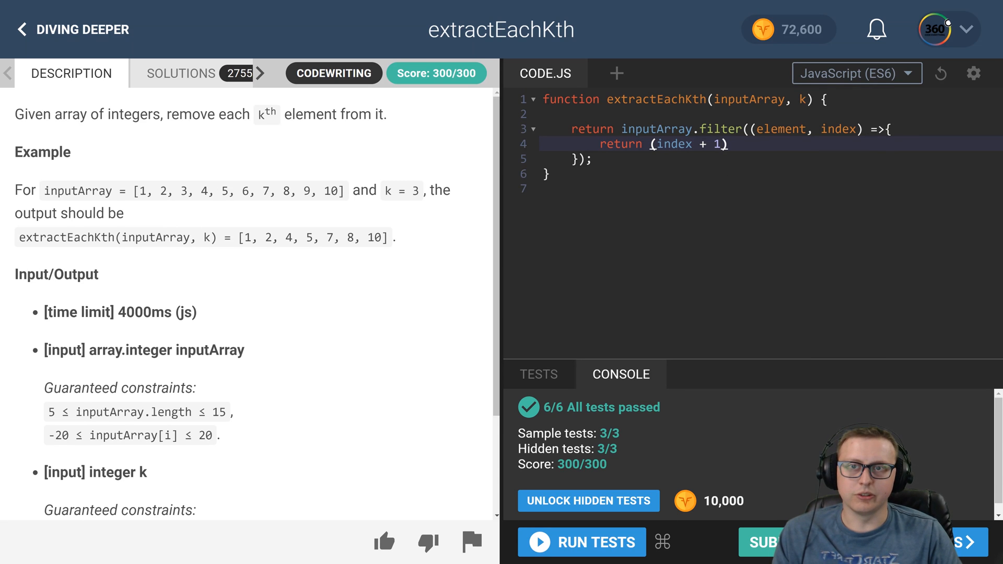
drag(139, 190, 176, 190)
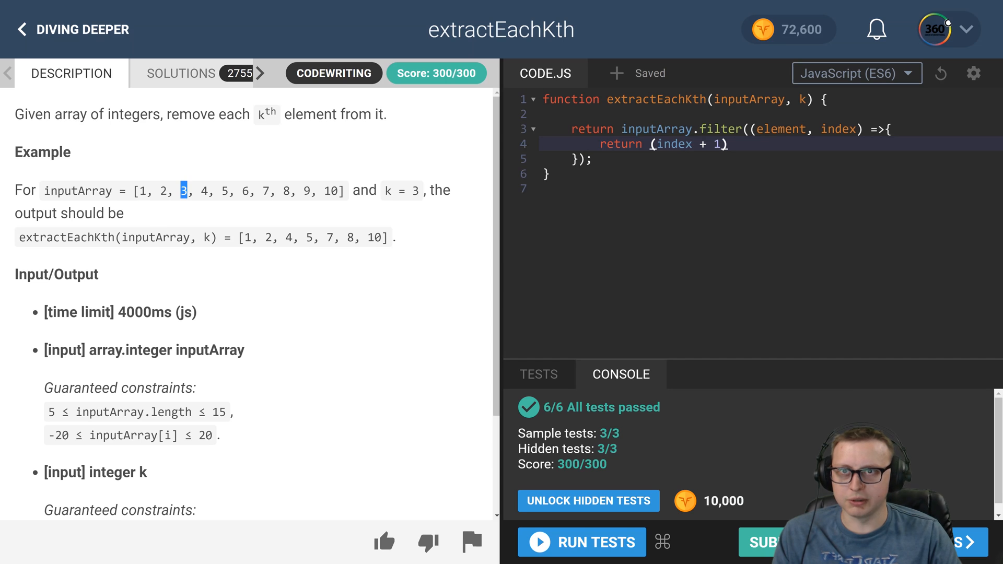
mouse_move(416, 188)
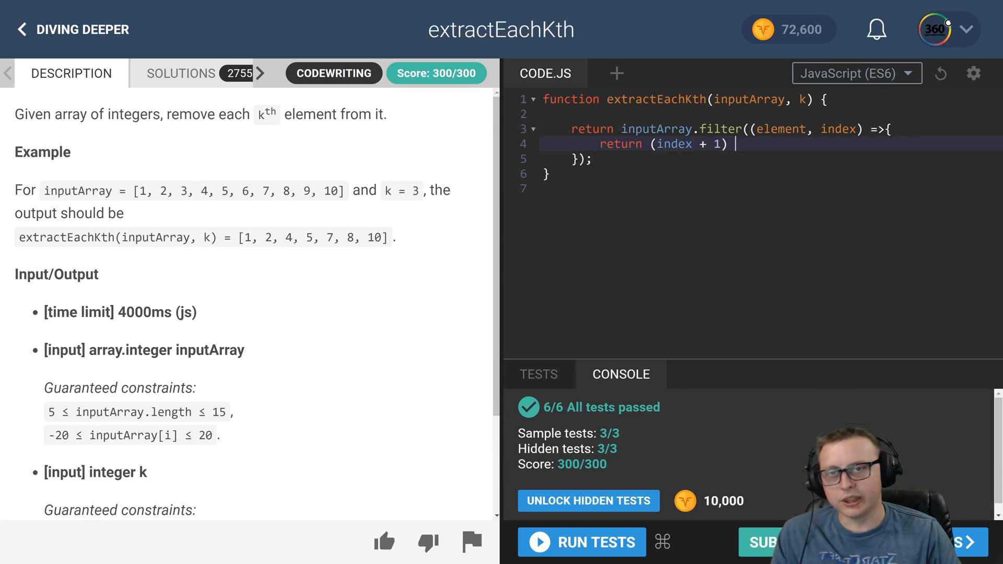
text(% k)
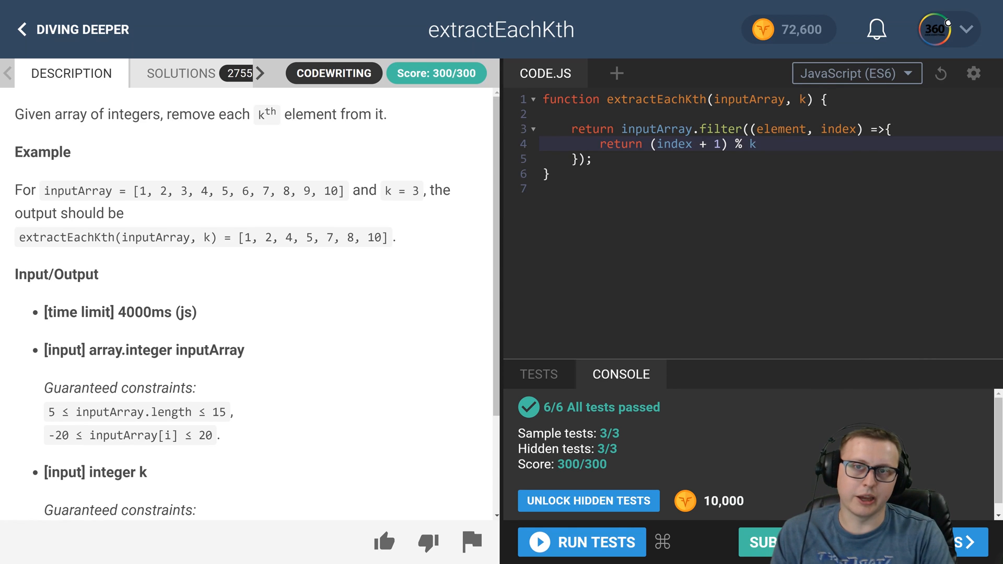
text(!=)
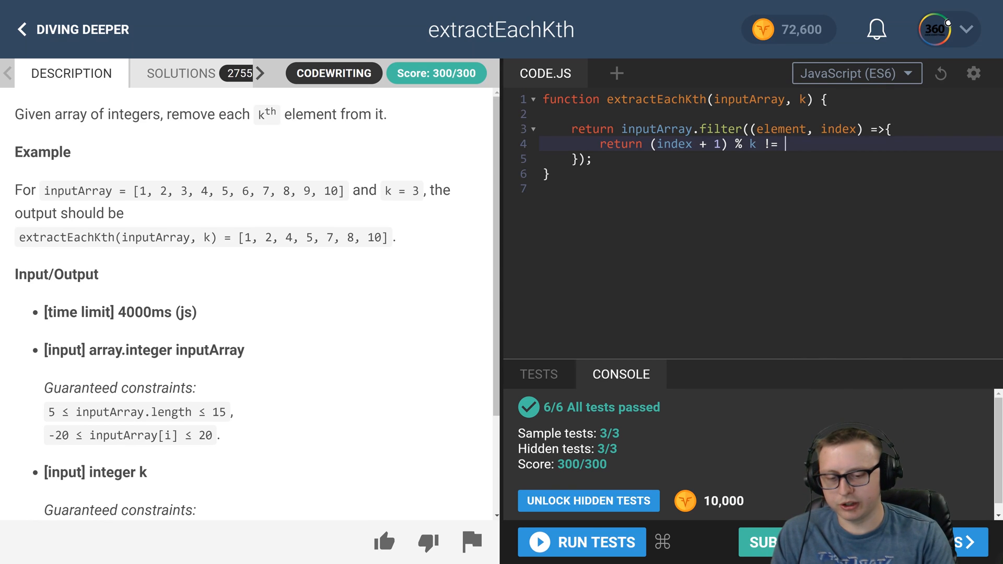
text(0;)
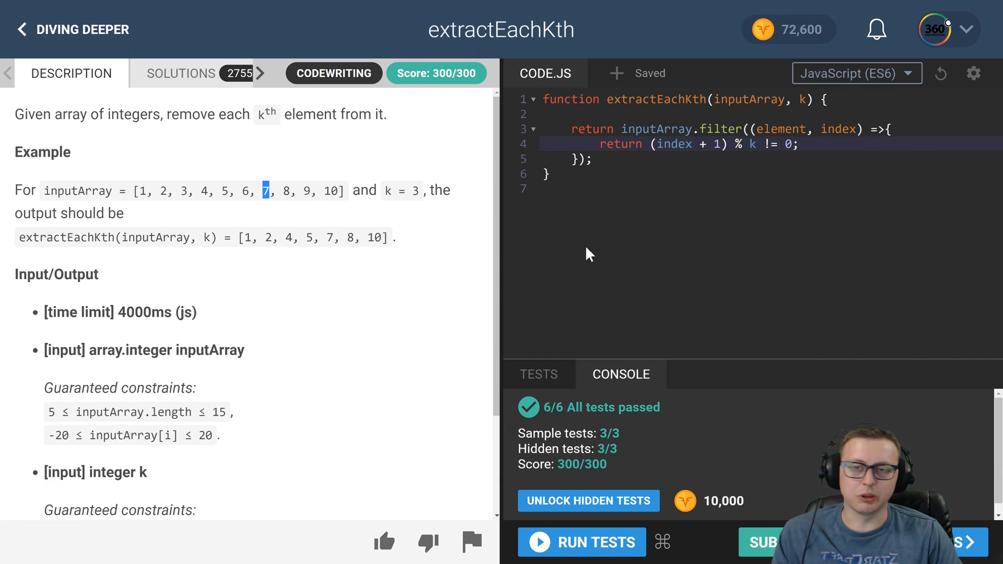
mouse_move(614, 526)
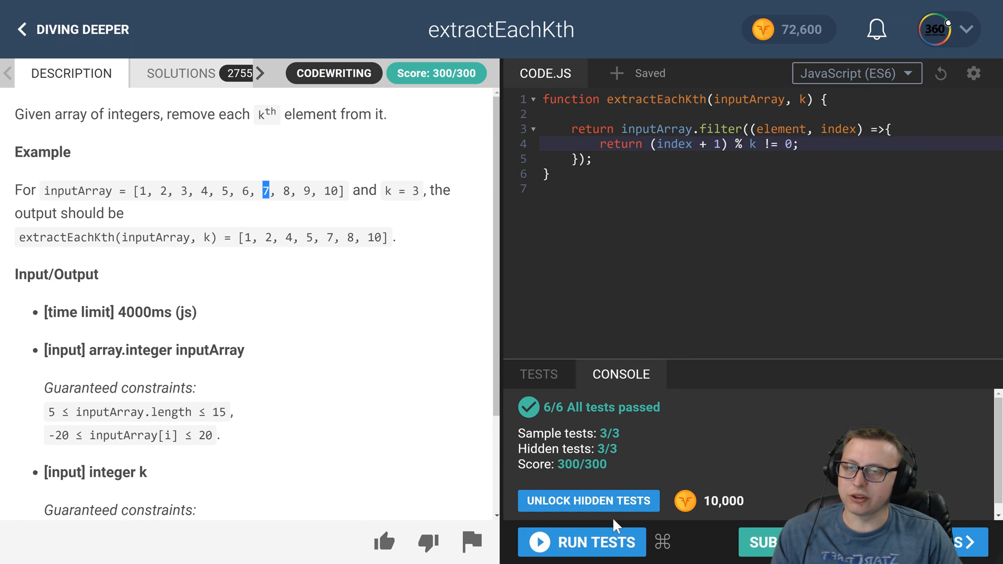
Step: Run the sample tests and confirm all 3 of 3 pass
click(539, 374)
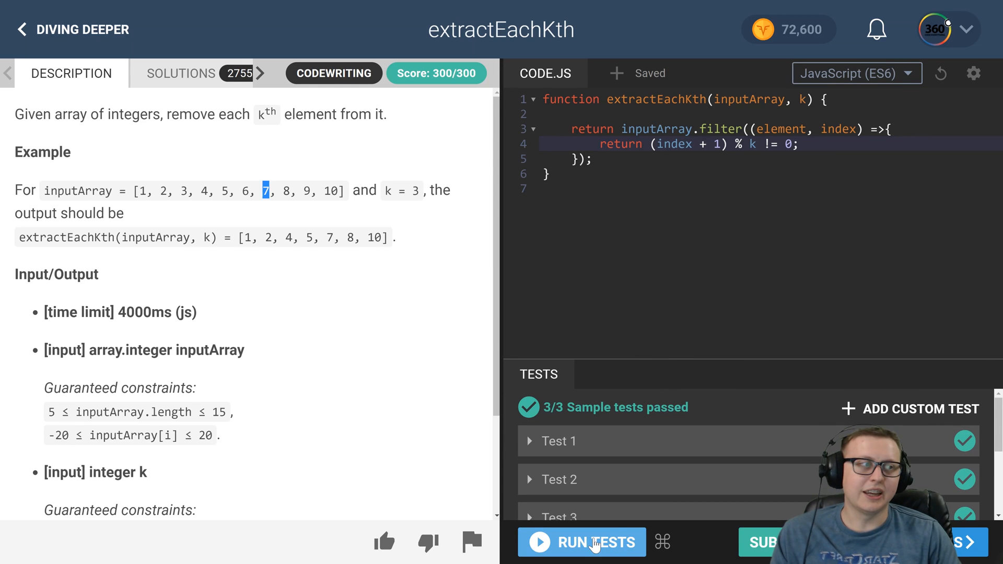
mouse_move(597, 549)
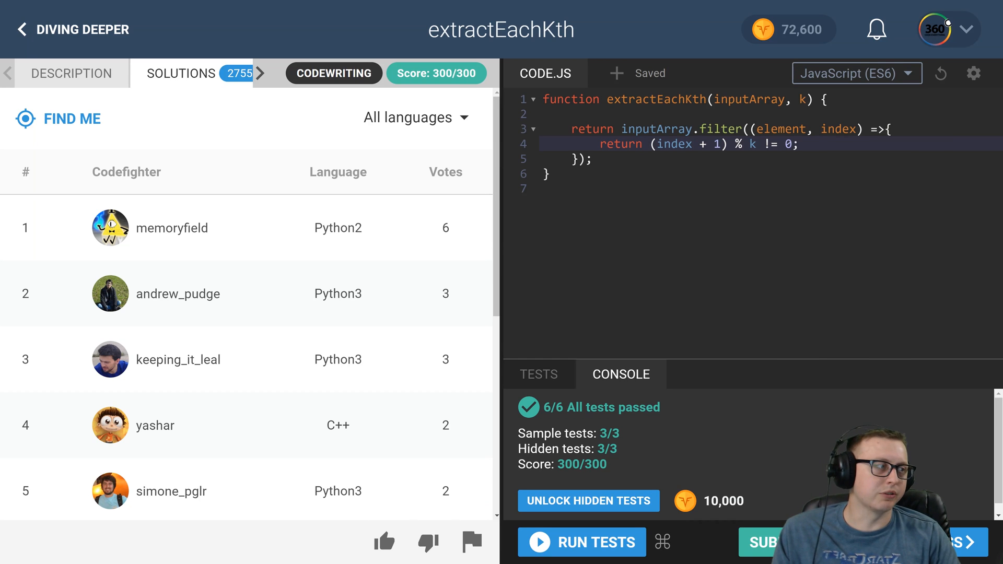
mouse_move(949, 226)
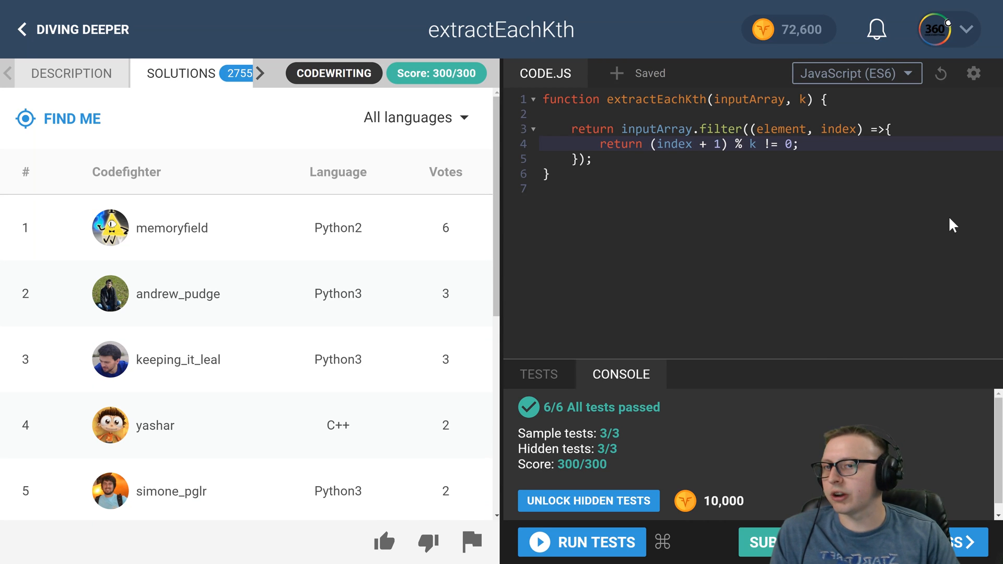